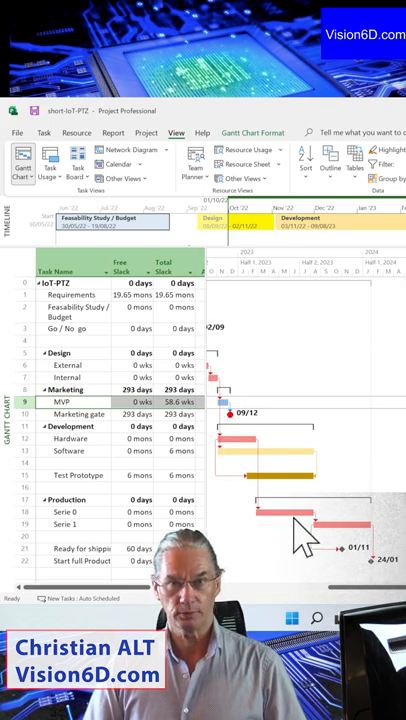
mouse_move(320, 400)
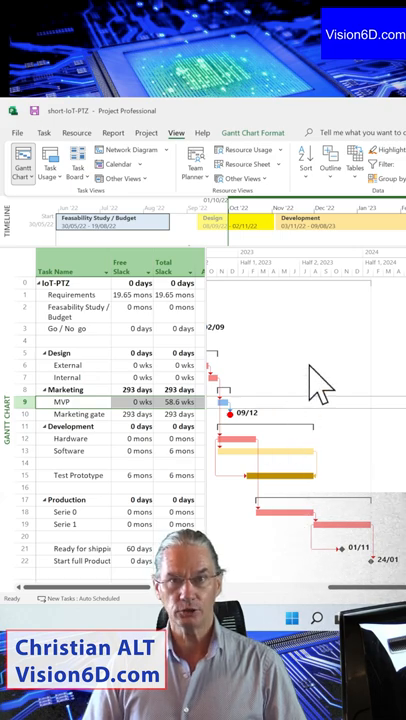